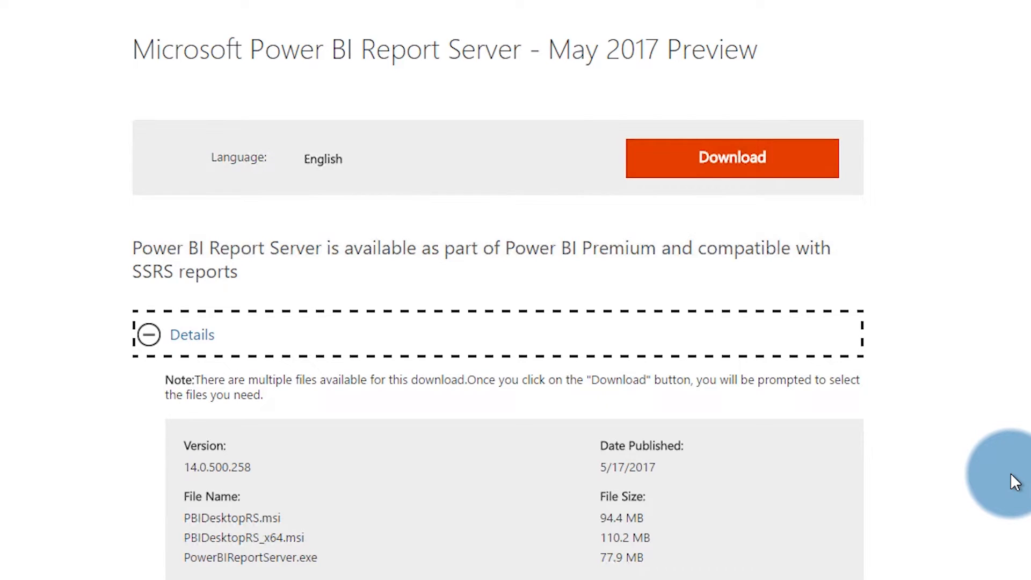
Step: Download the Power BI Report Server setup file from the Microsoft Download Center
left_click(731, 158)
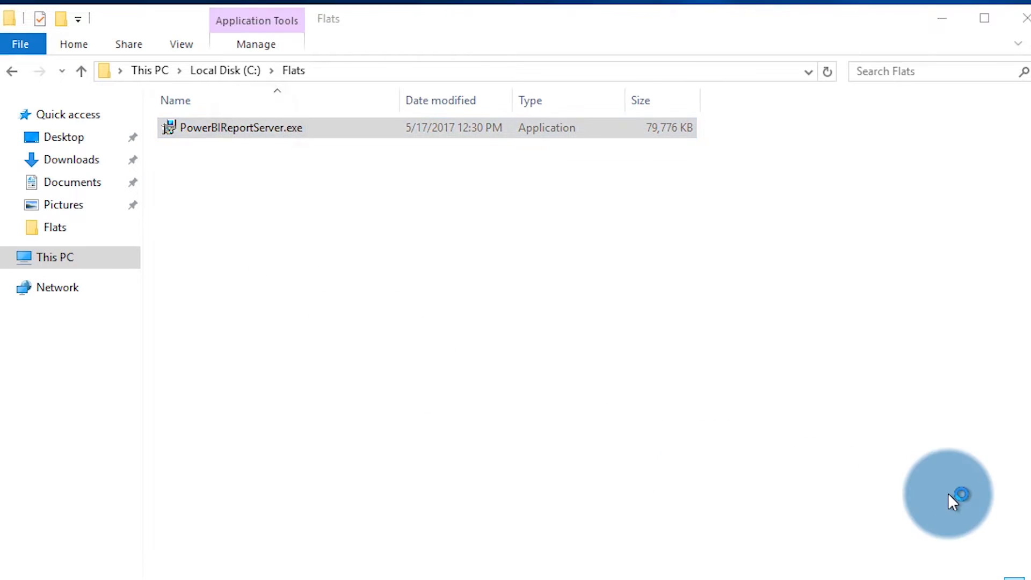
Step: Run PowerBIReportServer.exe with Evaluation edition, accepted license, installing the report server only
double_click(239, 128)
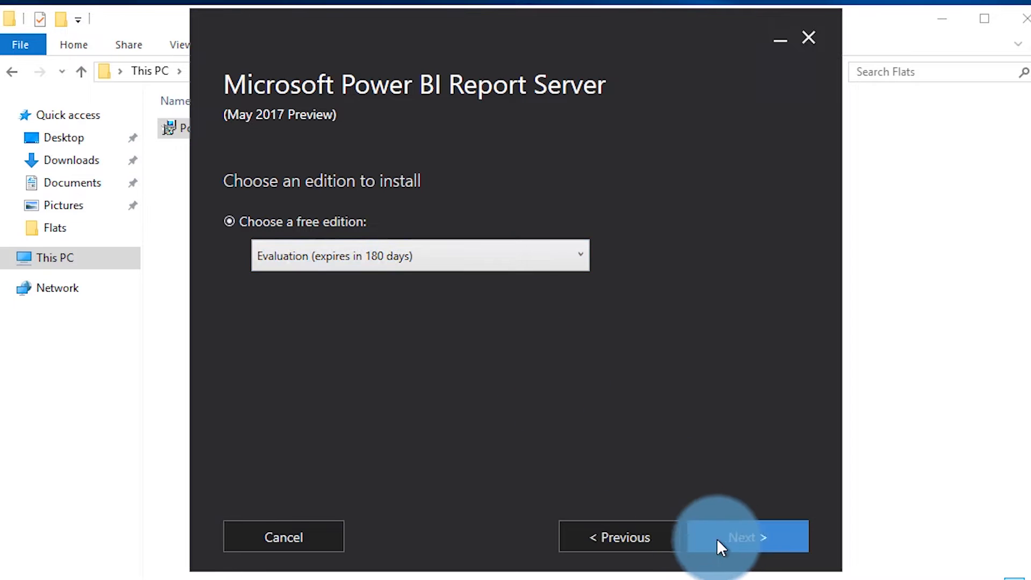
left_click(747, 537)
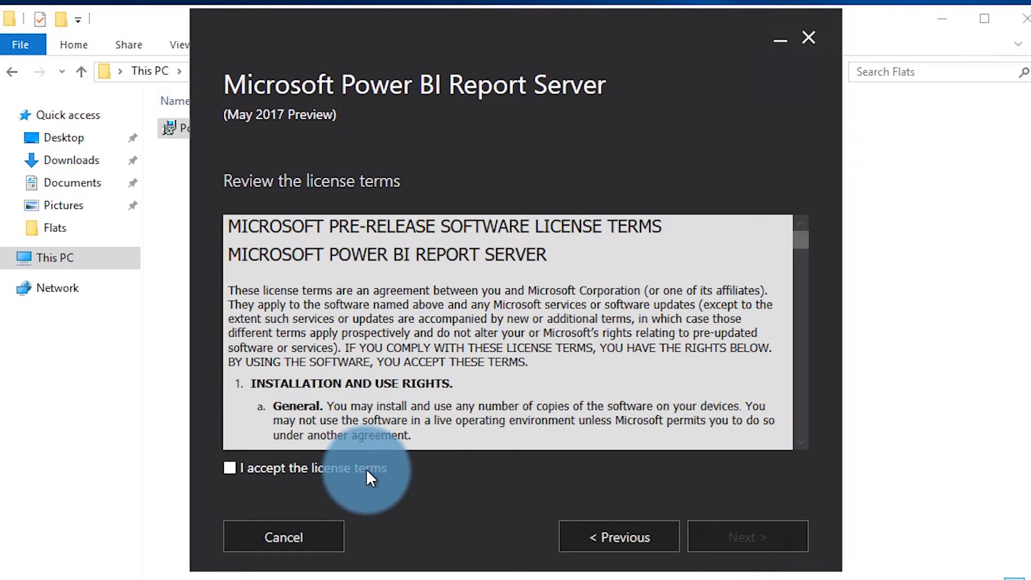
left_click(230, 467)
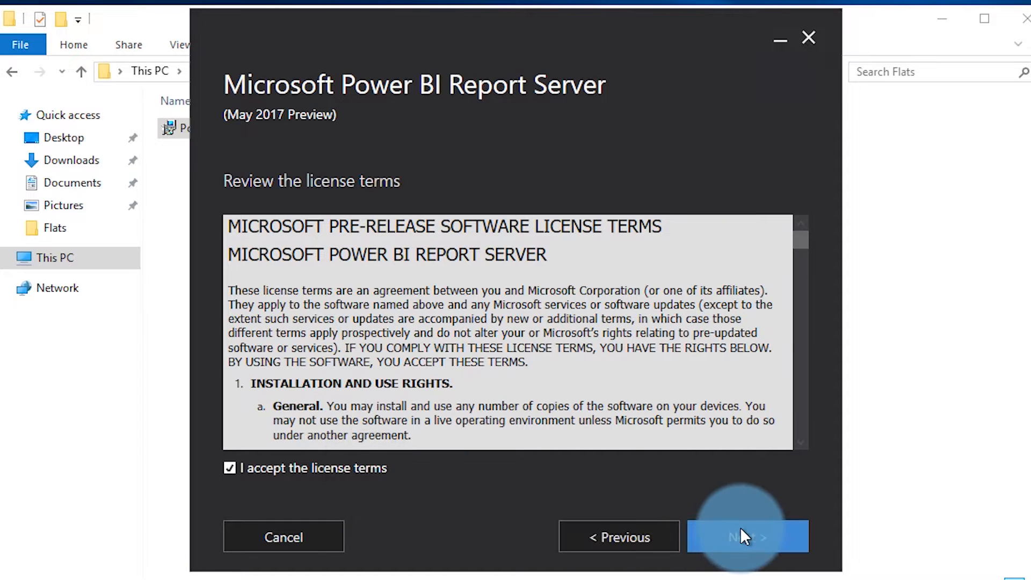
left_click(747, 538)
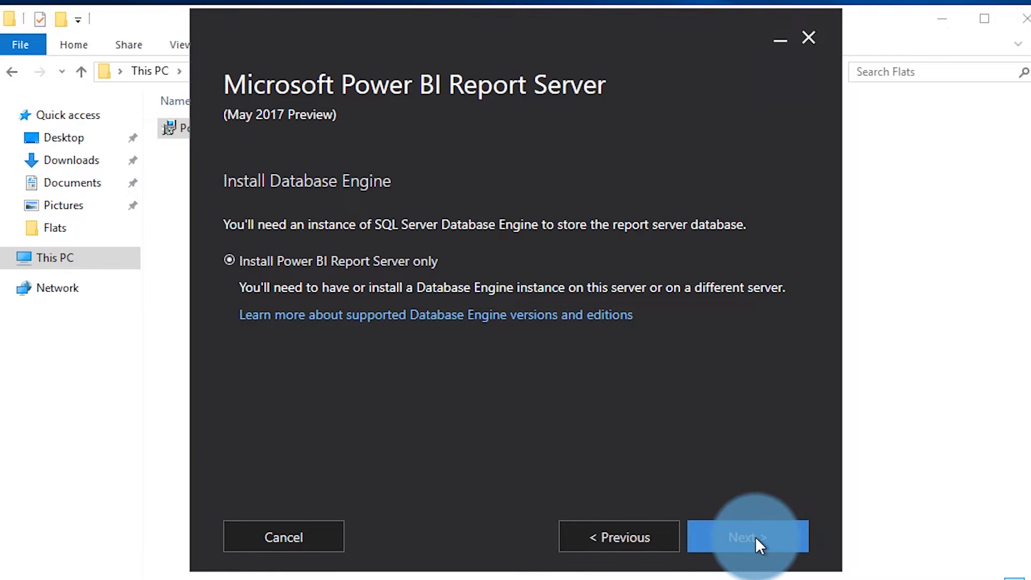
left_click(747, 537)
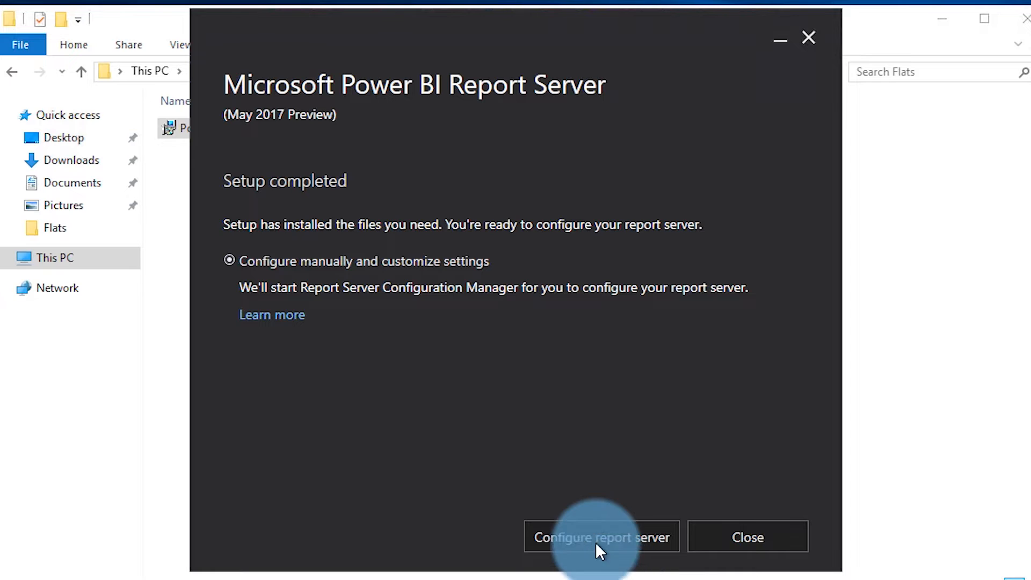
Step: Connect to the PBIRS instance and review Service Account, Web Service URL, Web Portal URL and Database pages
left_click(600, 537)
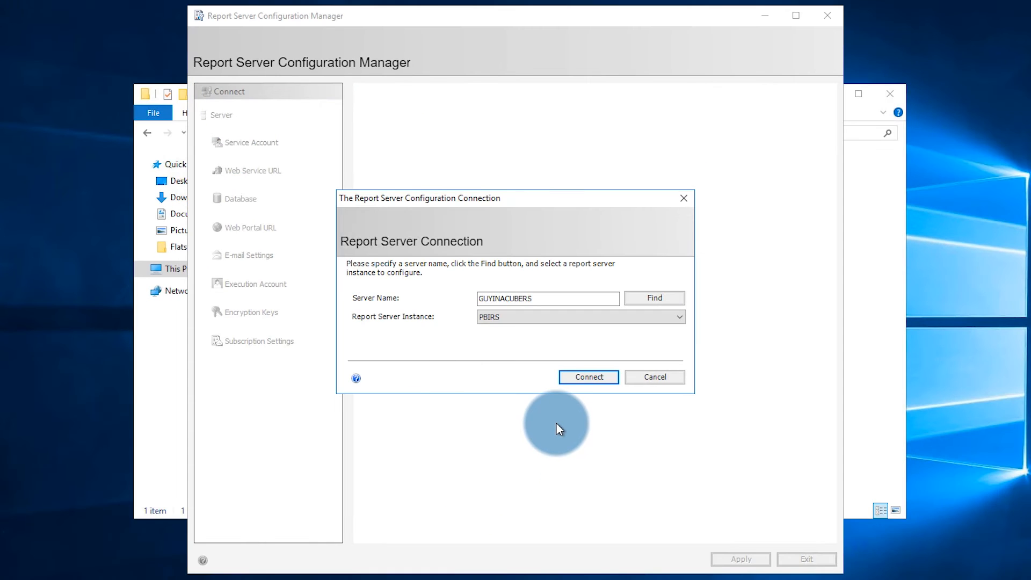
left_click(588, 377)
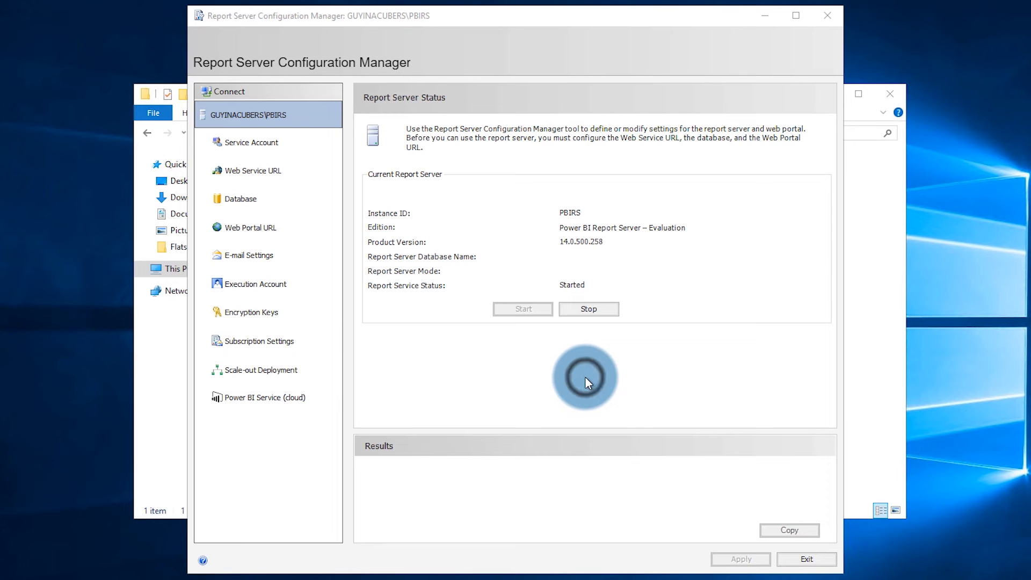
left_click(251, 142)
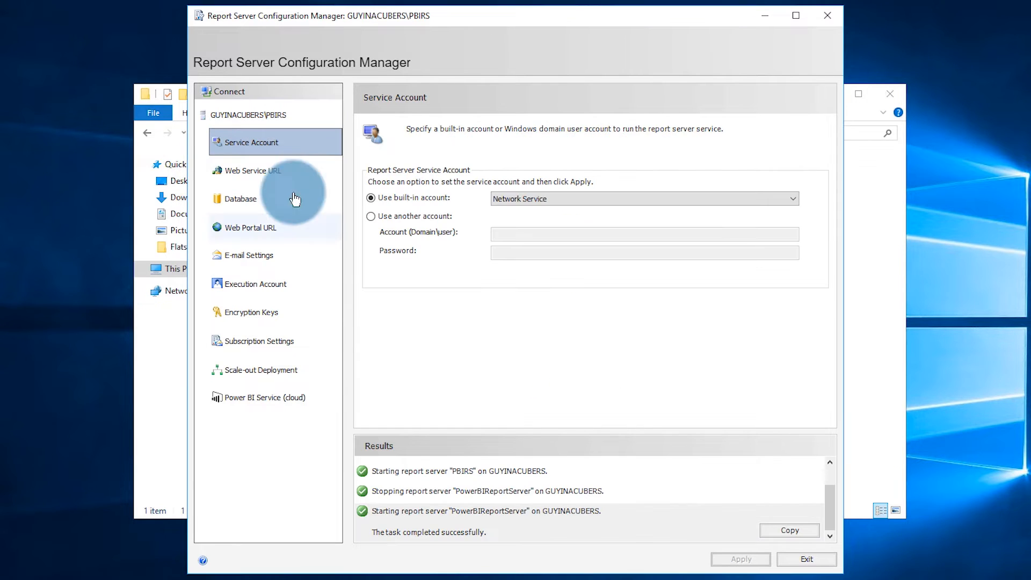
left_click(253, 171)
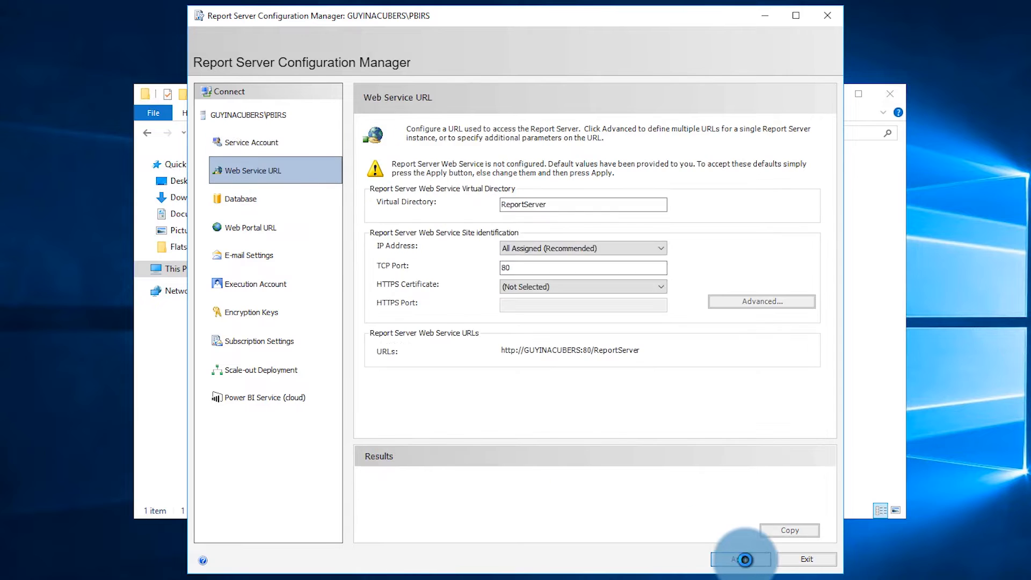
left_click(252, 227)
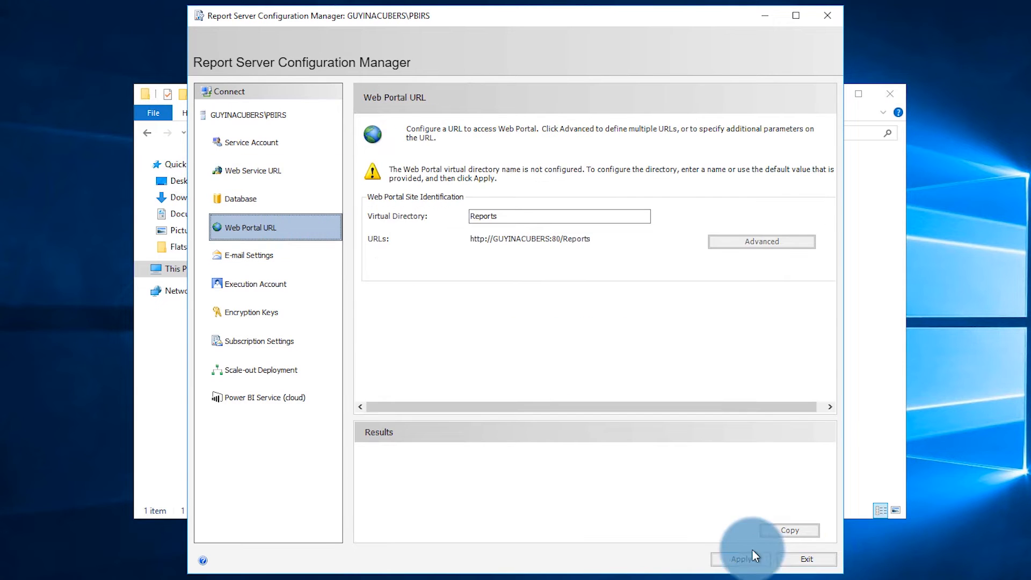
left_click(241, 199)
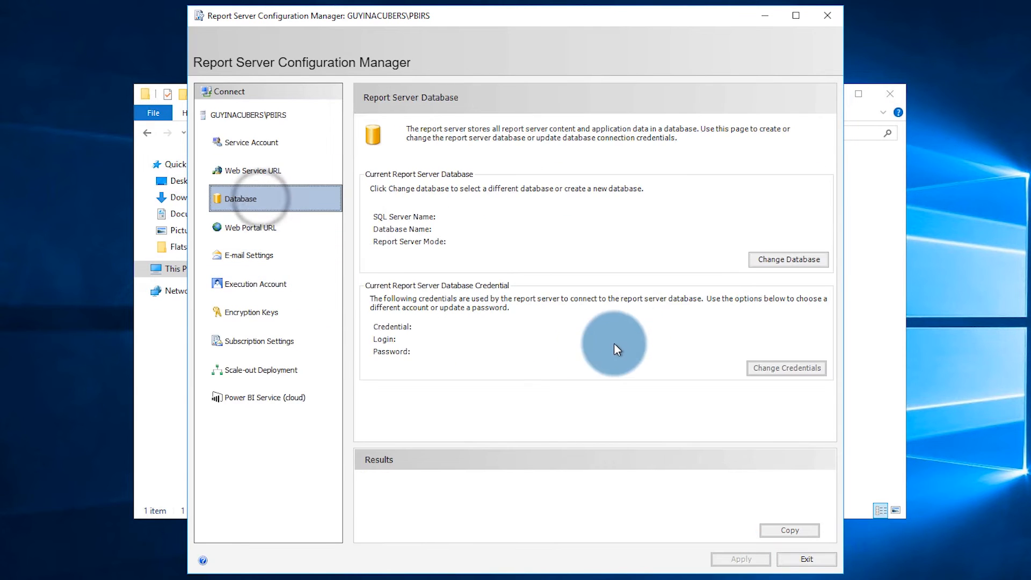
left_click(248, 115)
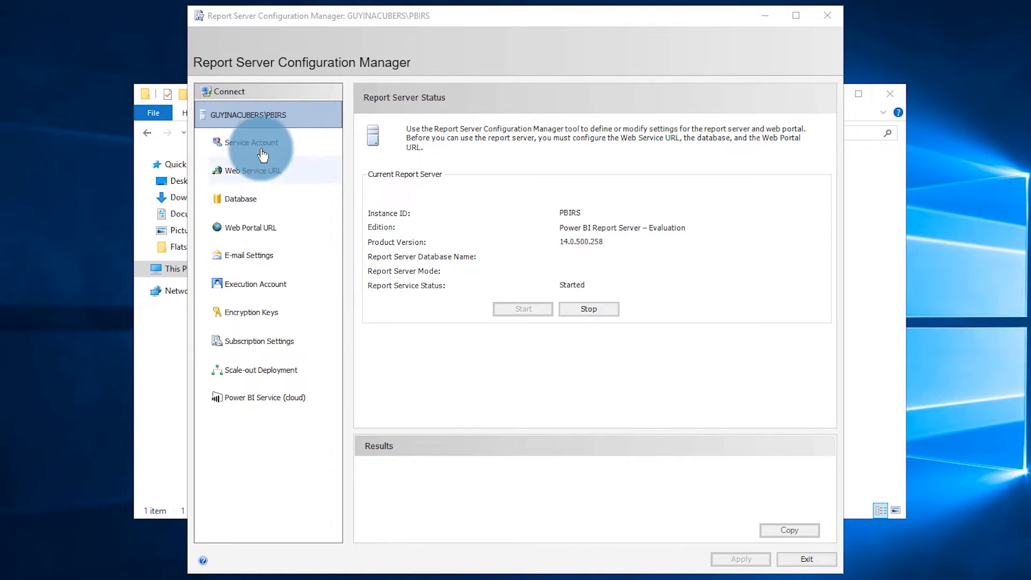
Step: Apply the built-in Network Service account as the report server service account
left_click(251, 142)
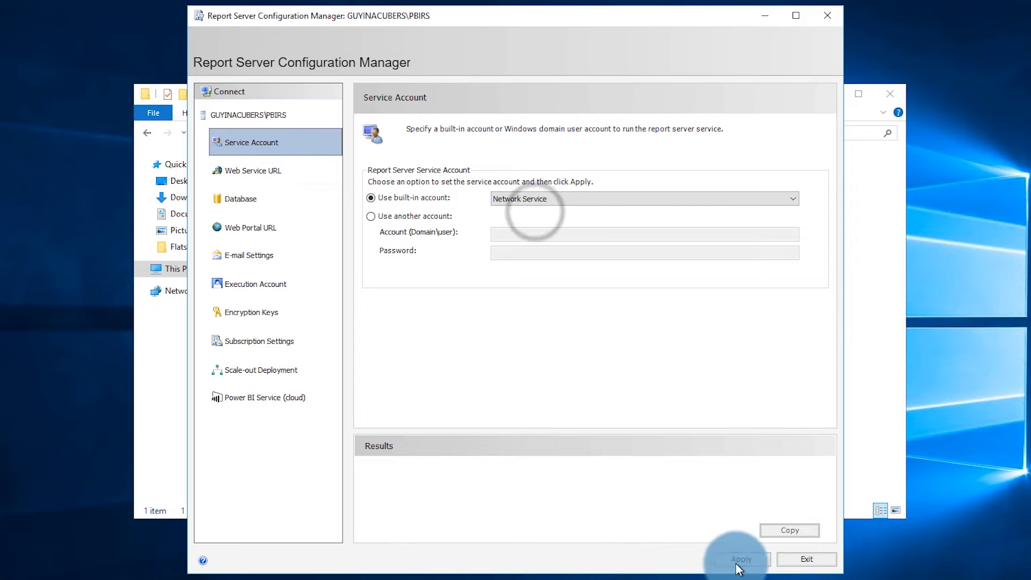
left_click(740, 559)
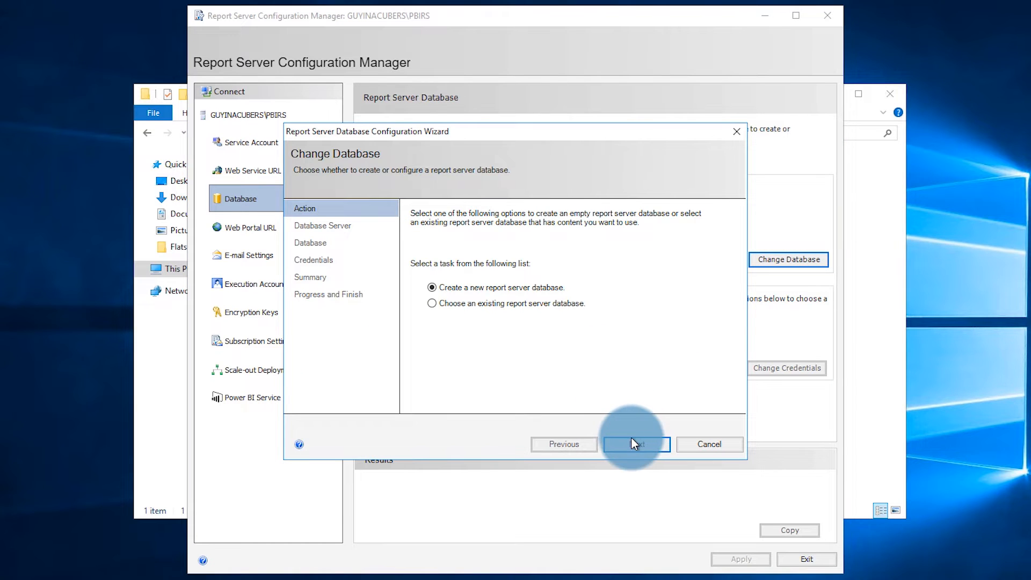
Step: Create a new ReportServer database on the local server using service credentials and finish
left_click(635, 444)
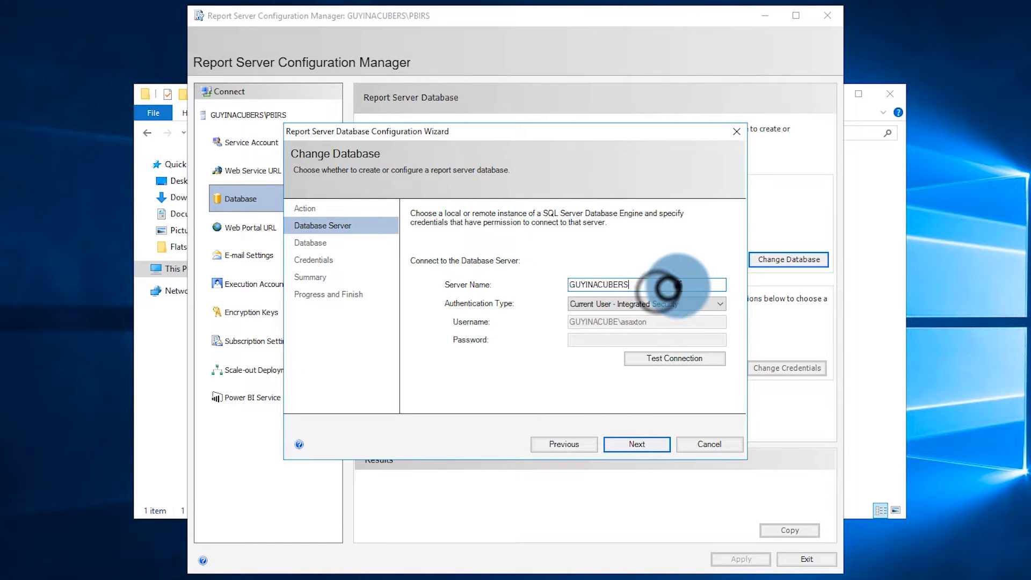
left_click(635, 444)
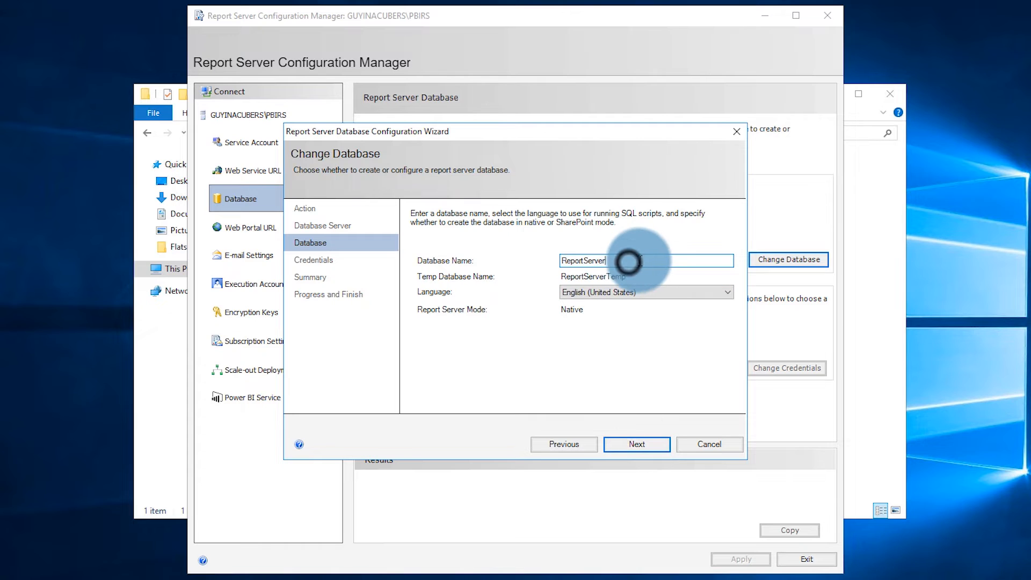
left_click(635, 444)
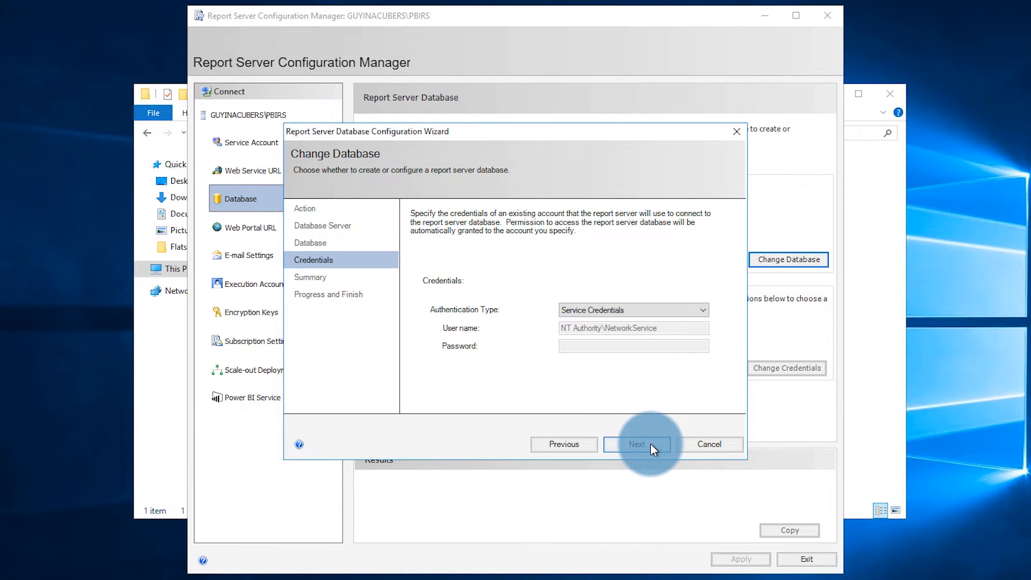
left_click(636, 444)
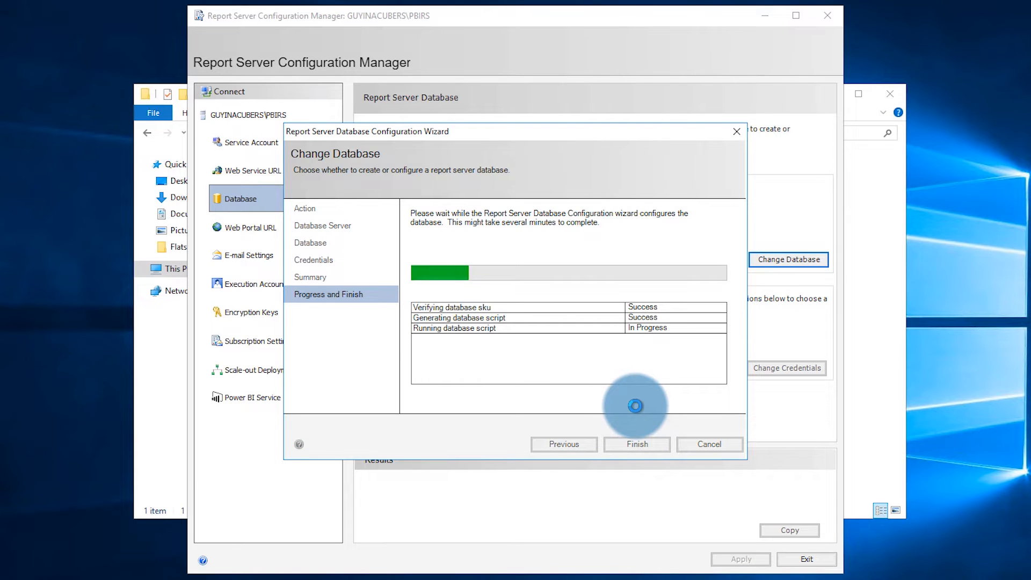
left_click(636, 443)
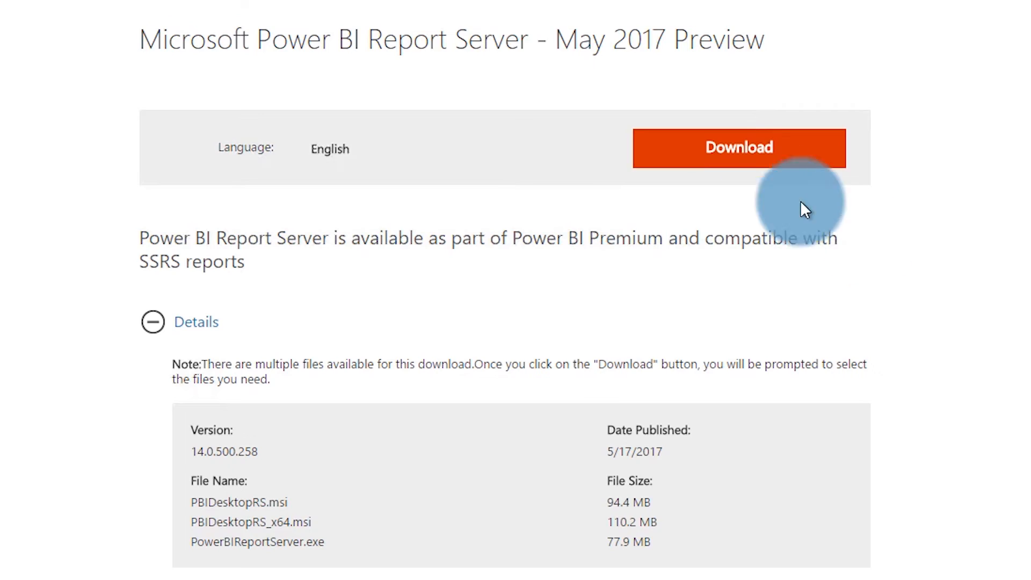
Step: Download the PBIDesktopRS_x64.msi installer to the desktop
left_click(739, 148)
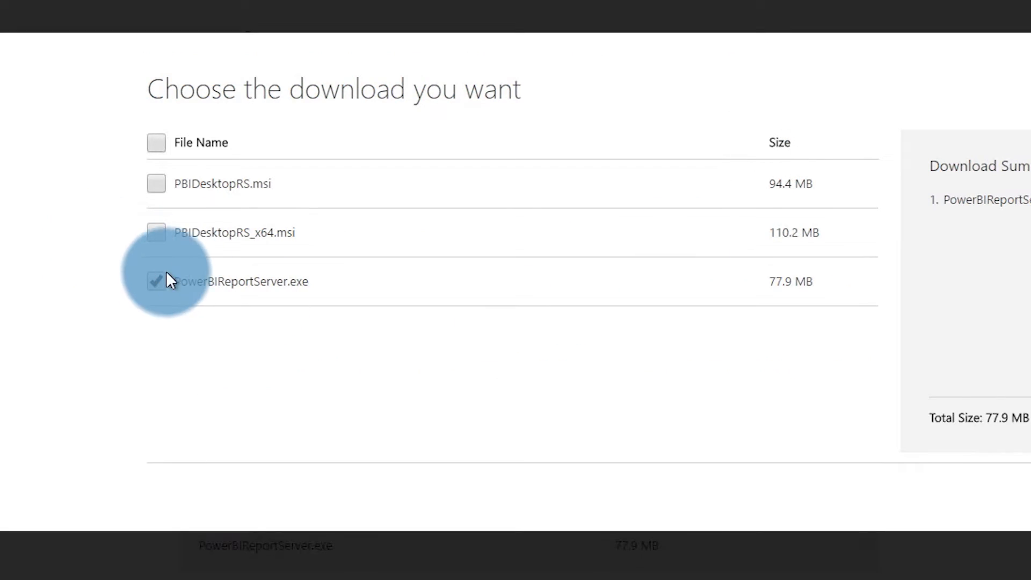
left_click(157, 232)
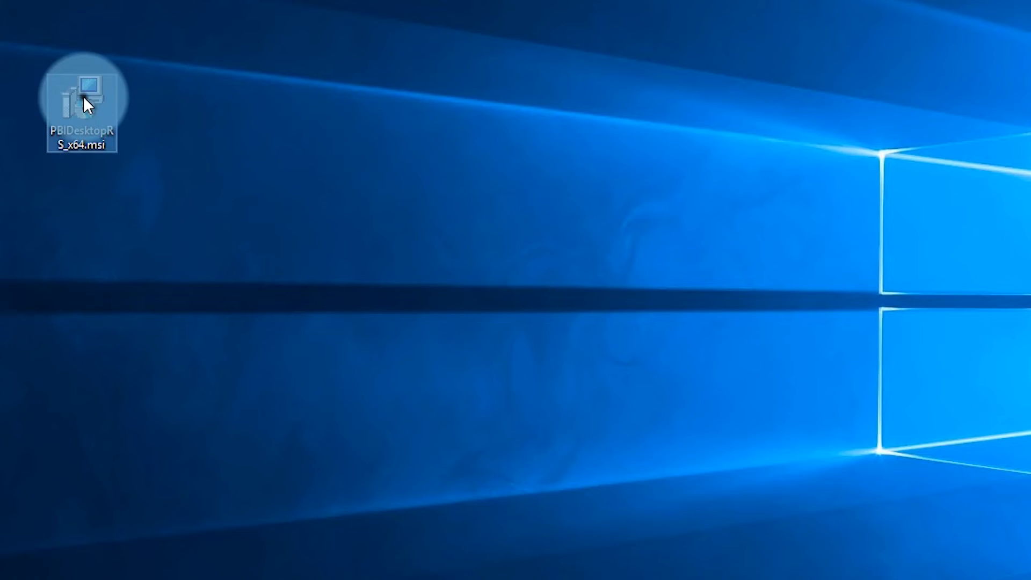
Step: Launch PBIDesktopRS_x64.msi and proceed through the Setup Wizard welcome page
double_click(81, 93)
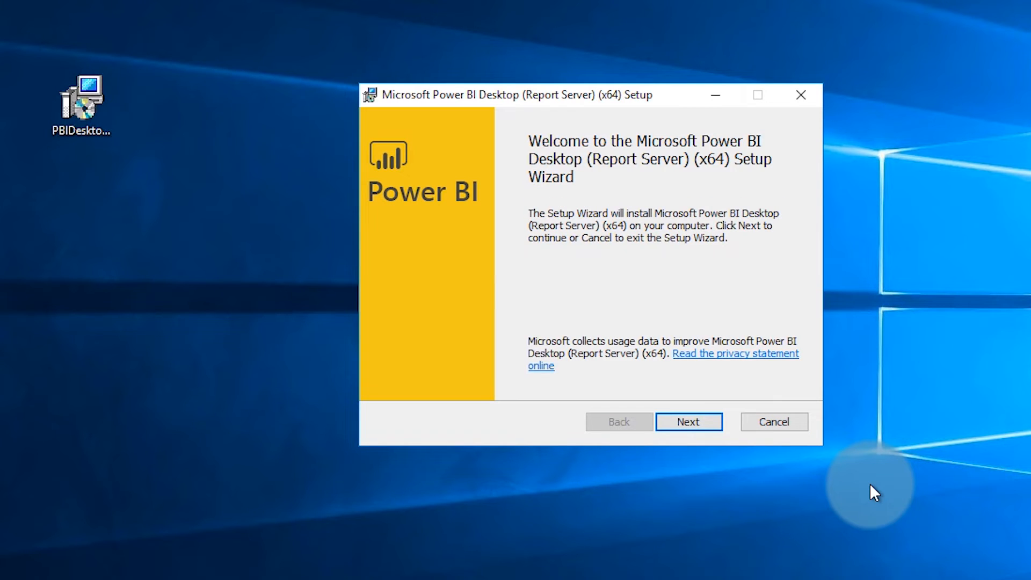
left_click(687, 421)
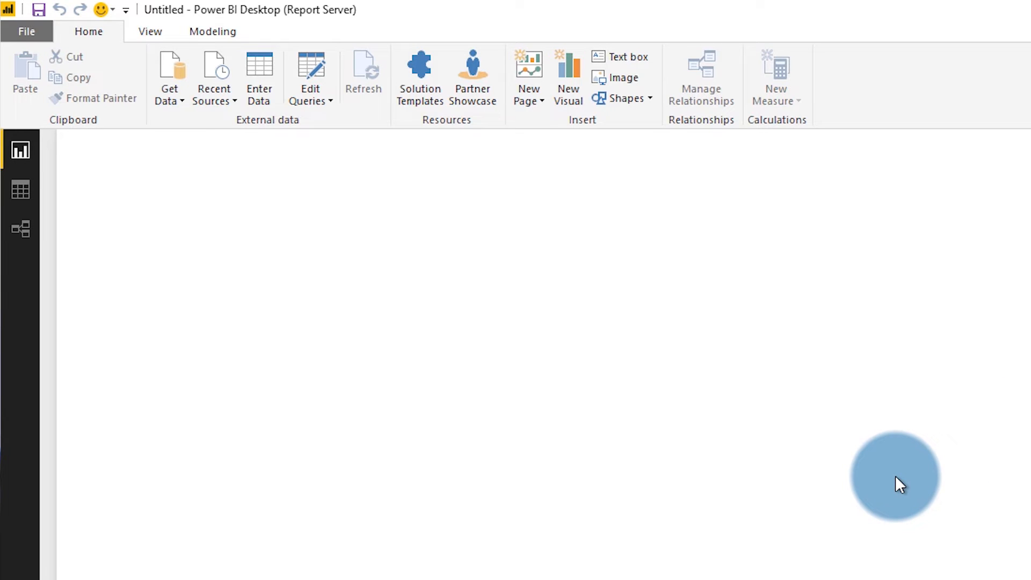
mouse_move(169, 78)
type("gu")
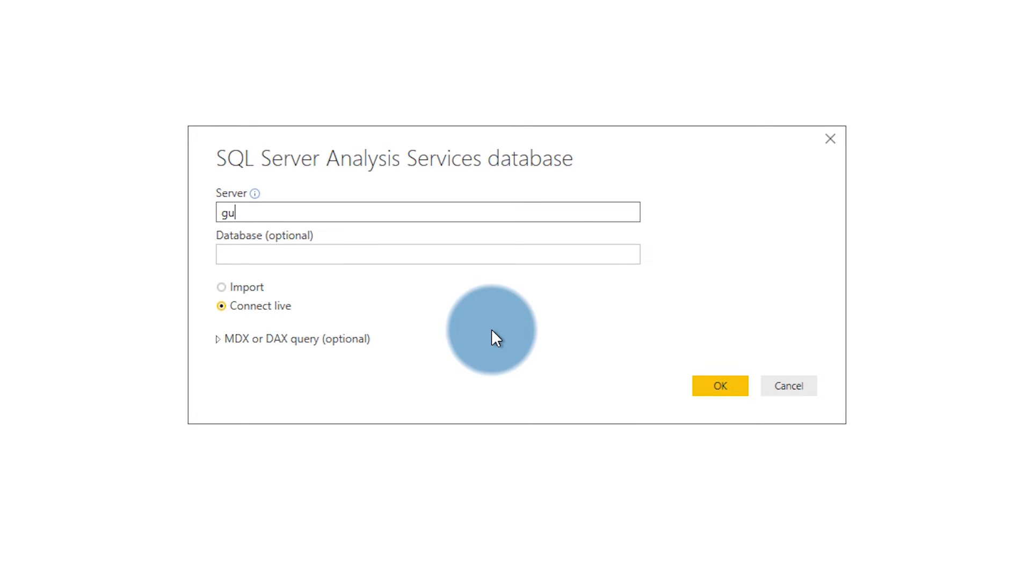
Step: Connect live to the StarWars Model and build a donut chart of peopleid count by gender
left_click(719, 386)
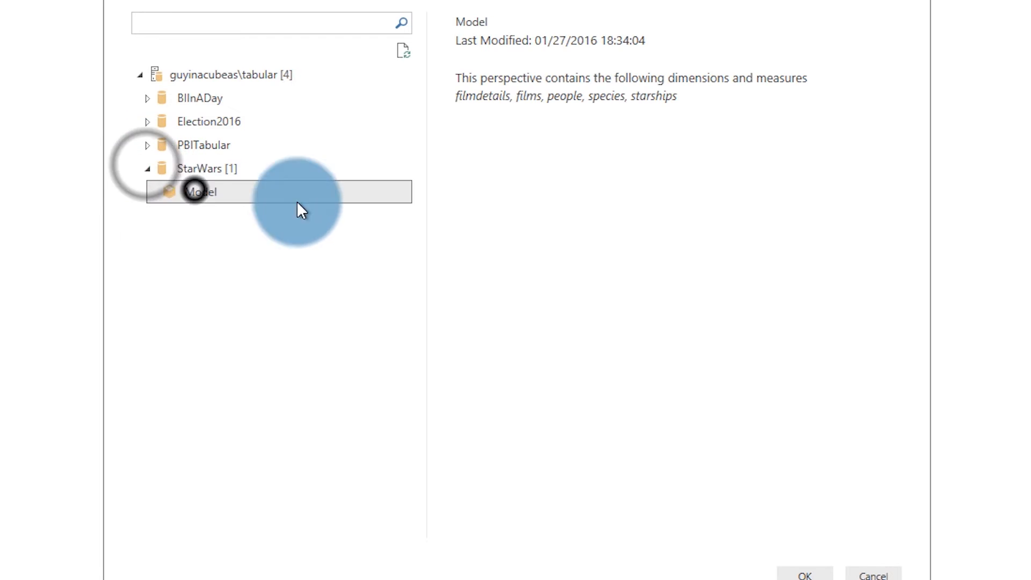
left_click(804, 576)
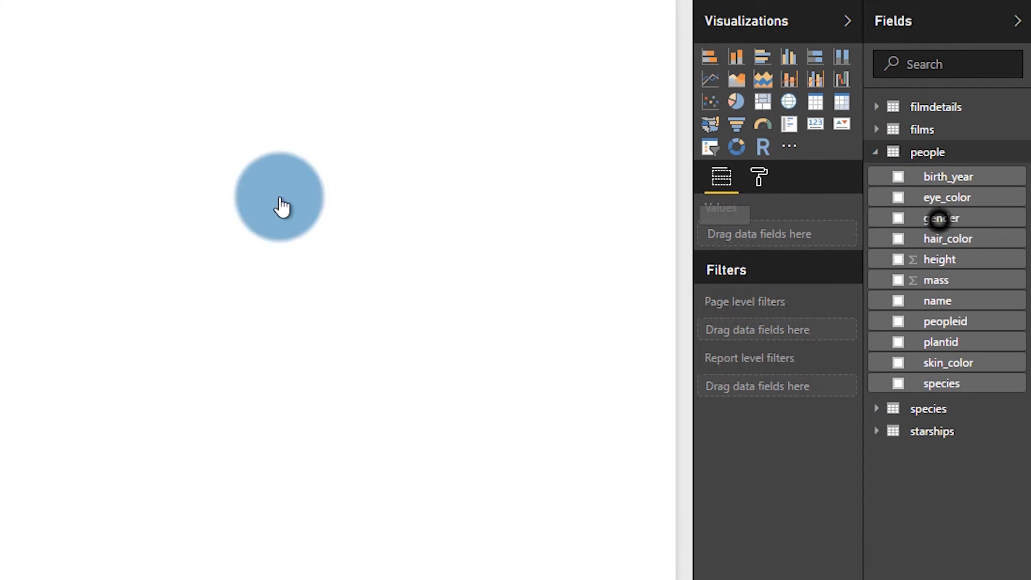
left_click(941, 218)
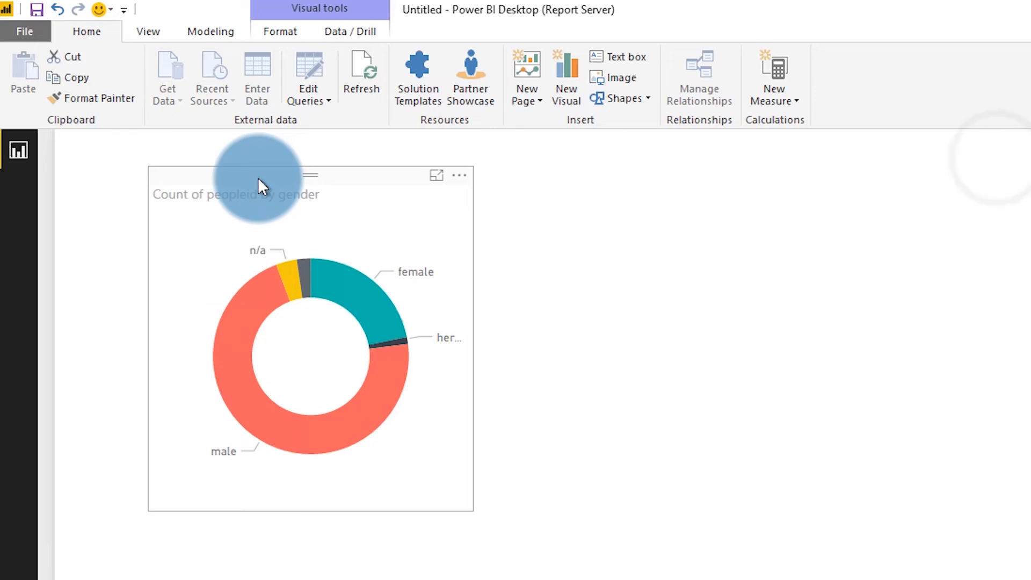
left_click(25, 32)
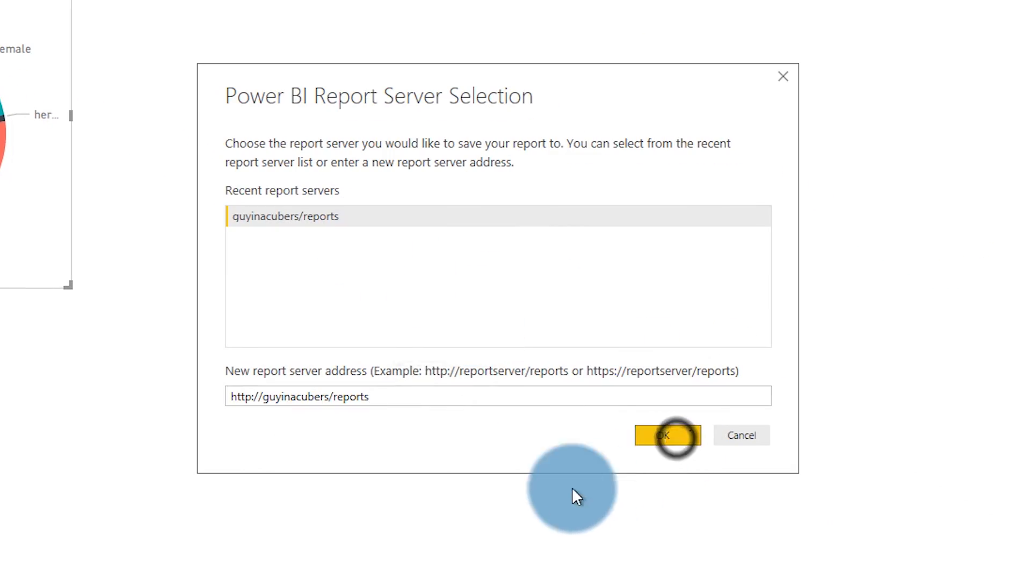
left_click(667, 435)
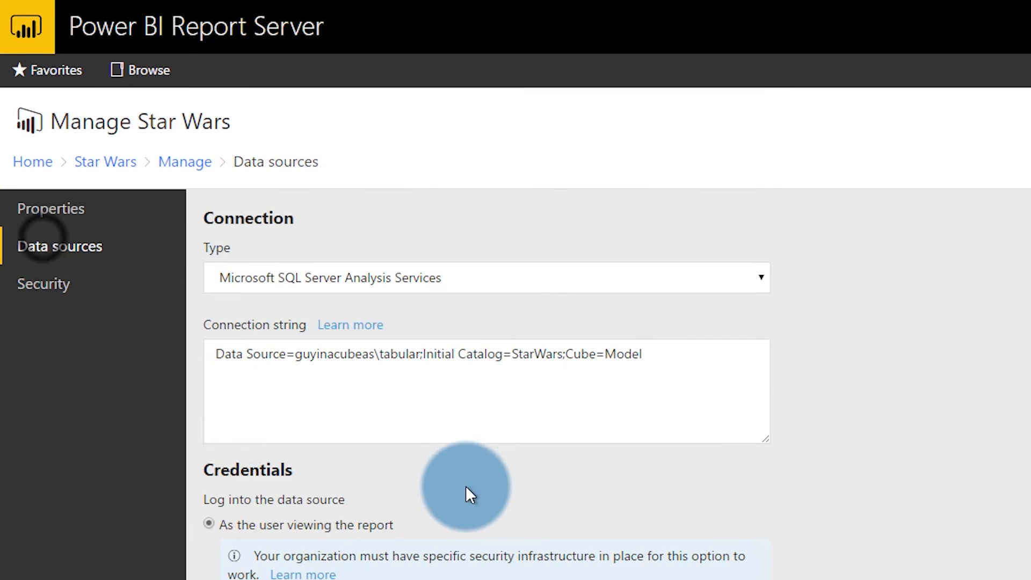
Step: Set the Star Wars data source credentials to log in as the user viewing the report
scroll("down", 3)
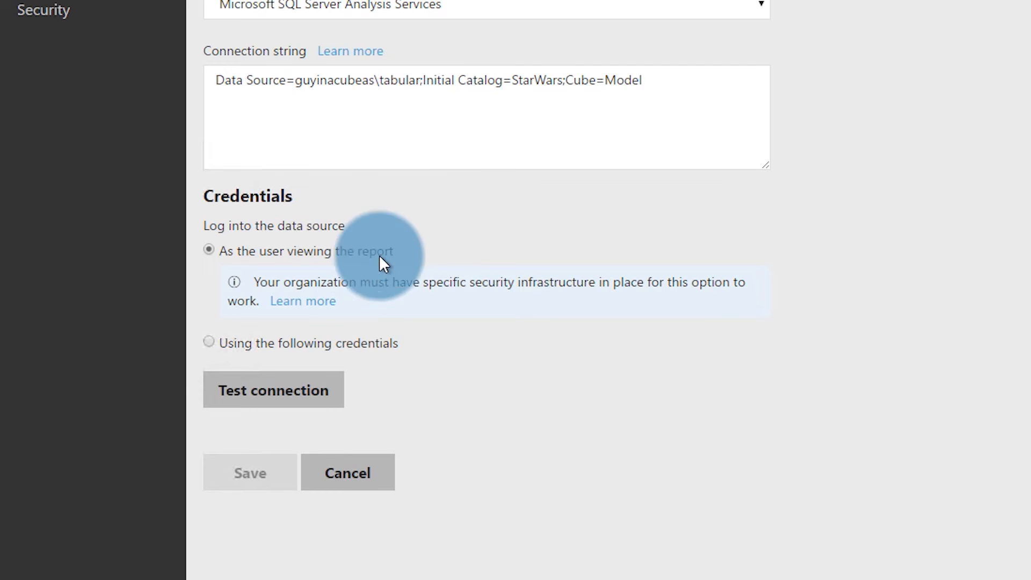
left_click(209, 343)
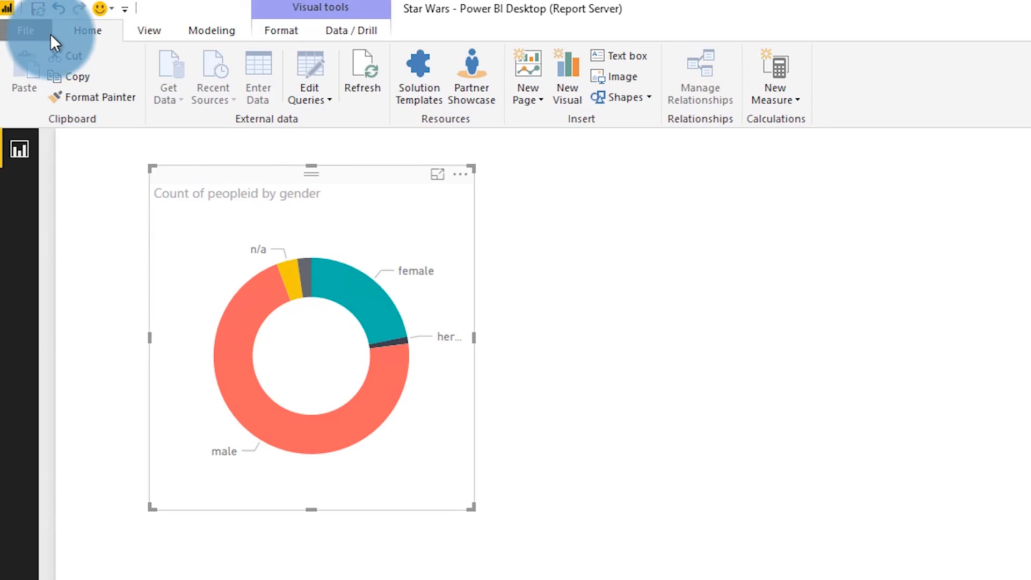
Step: Open the Star Wars report from the guyinacubers/reports server
left_click(25, 30)
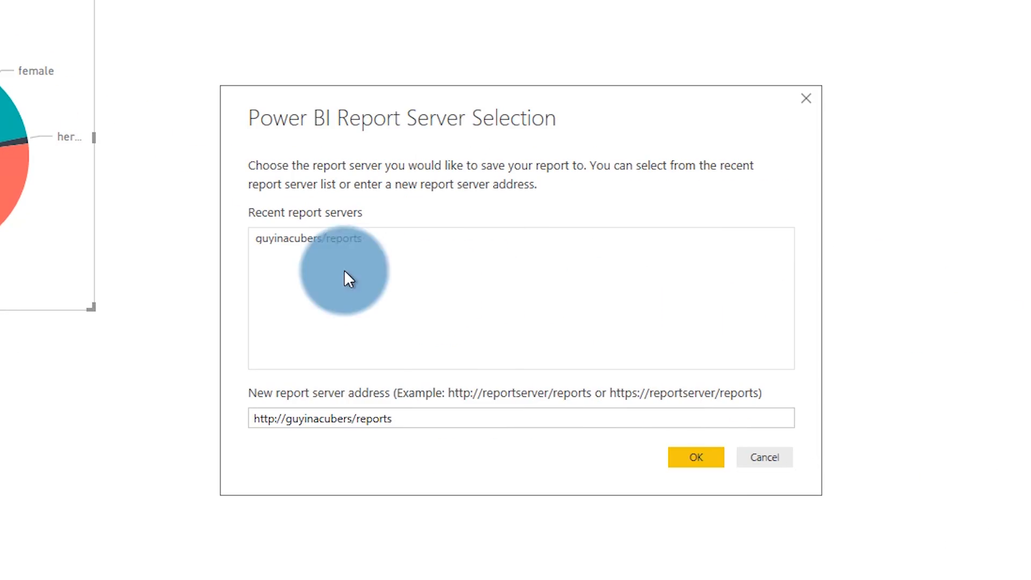
left_click(695, 458)
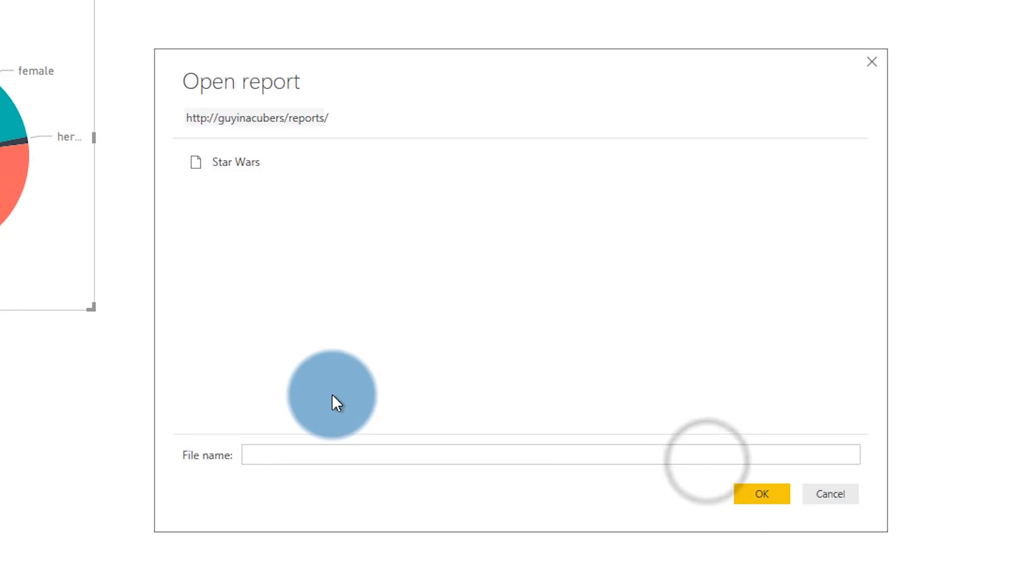
left_click(761, 494)
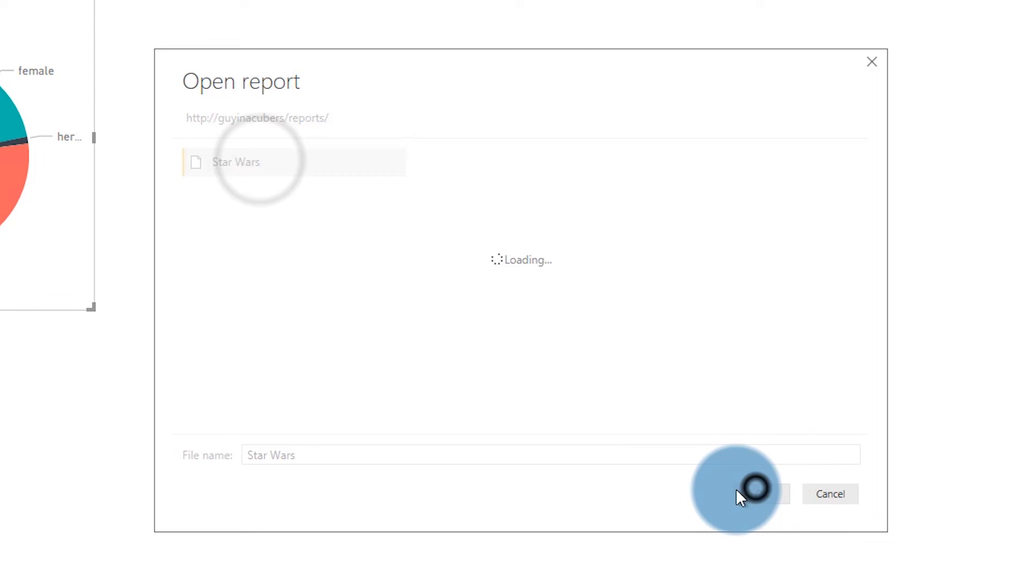